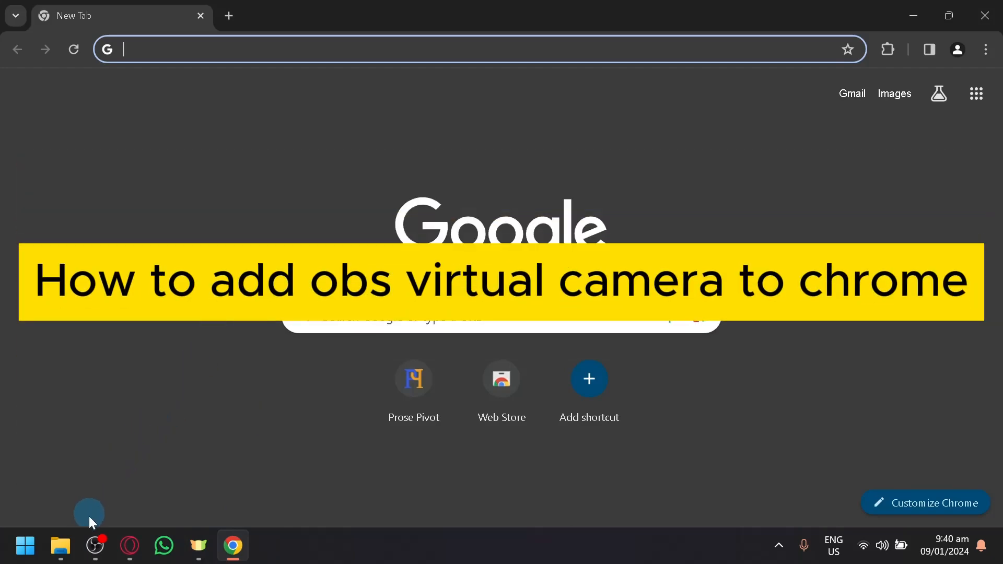
Remove Video Capture Device 3 and the remaining video capture source from the OBS scene, confirming each.
click(95, 546)
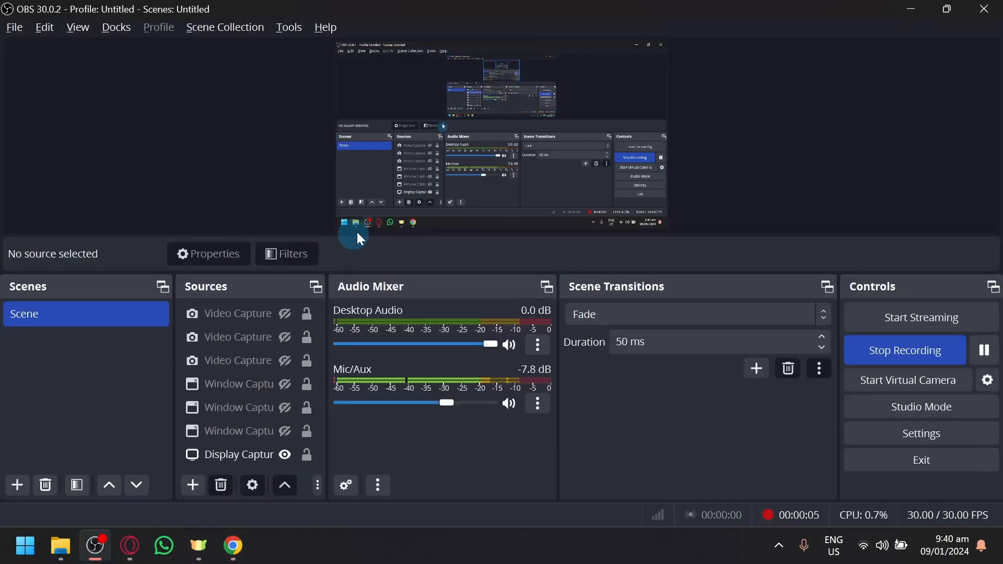
click(238, 336)
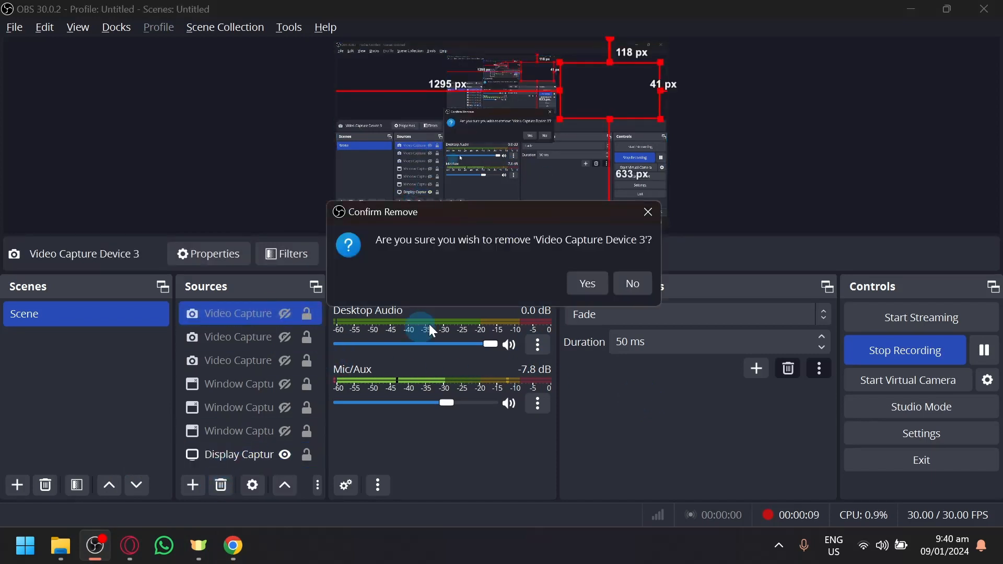
click(587, 283)
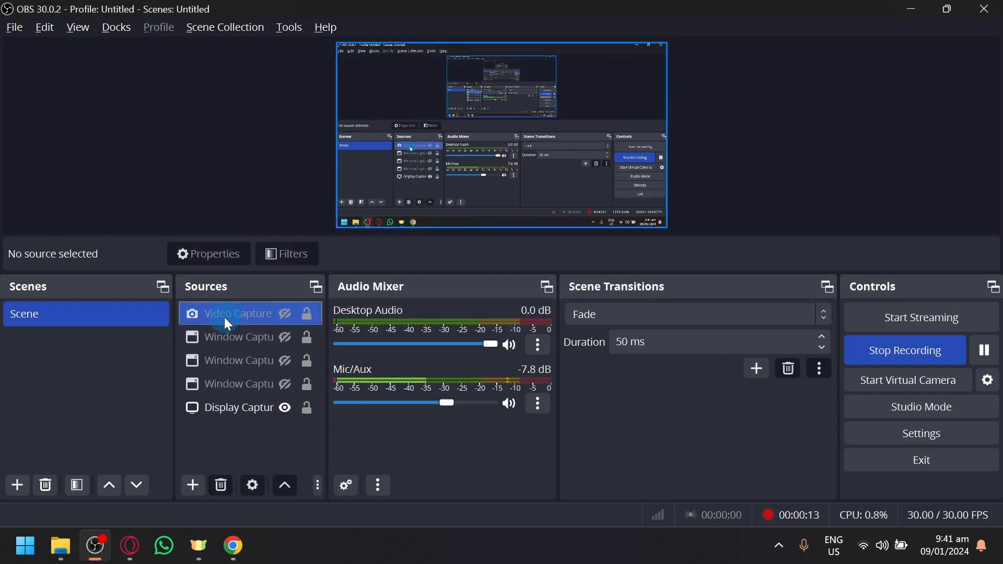
click(220, 485)
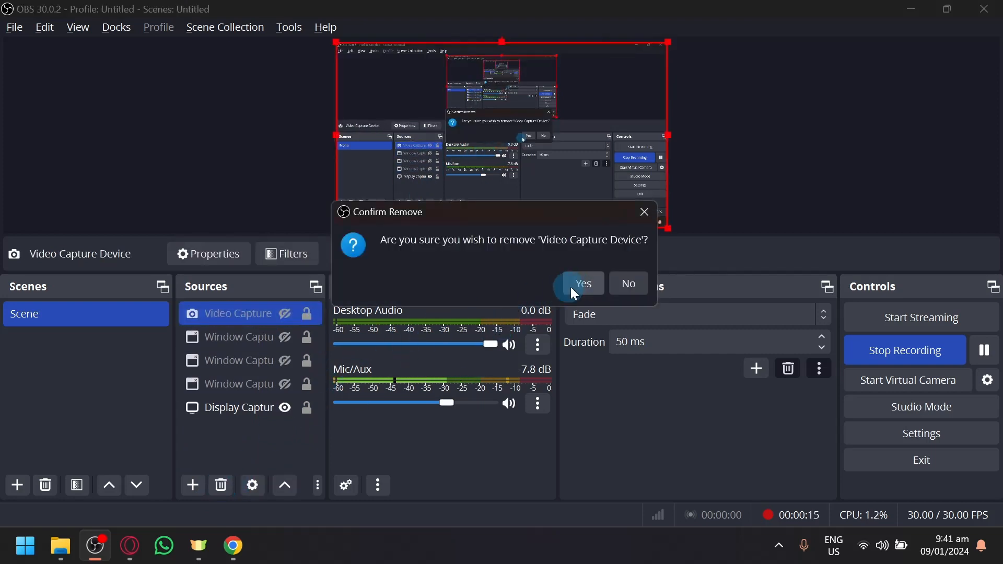
click(583, 283)
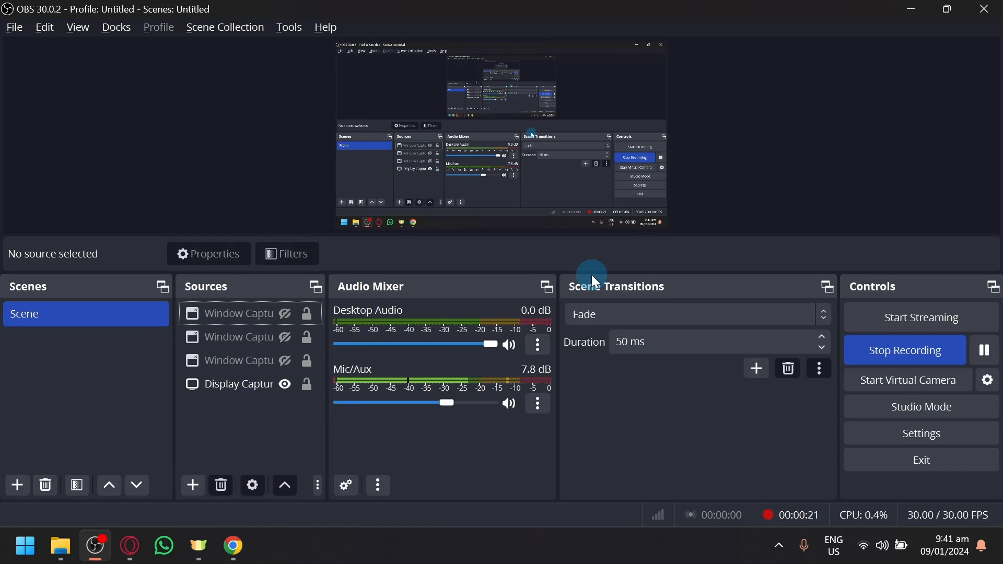
mouse_move(518, 272)
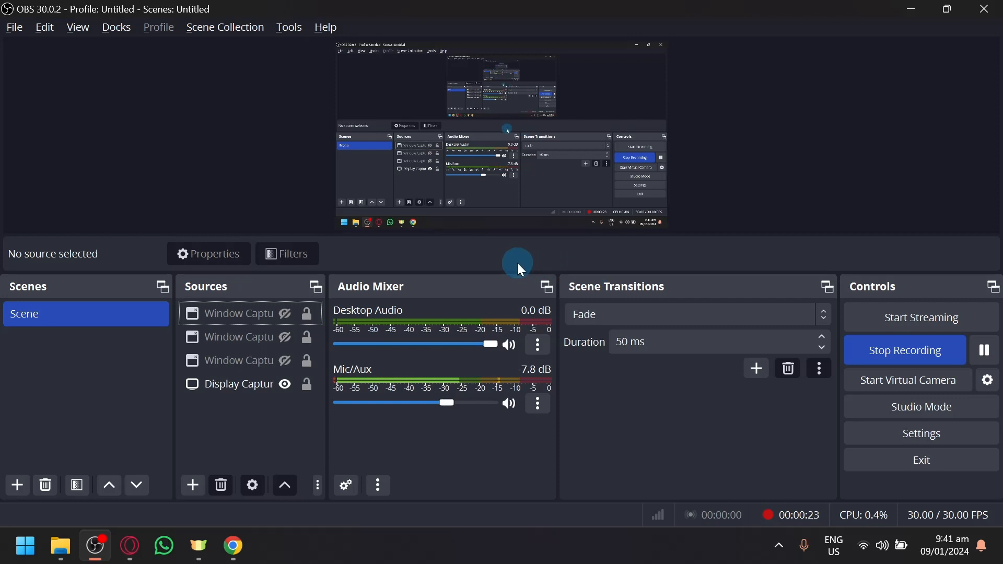
mouse_move(190, 416)
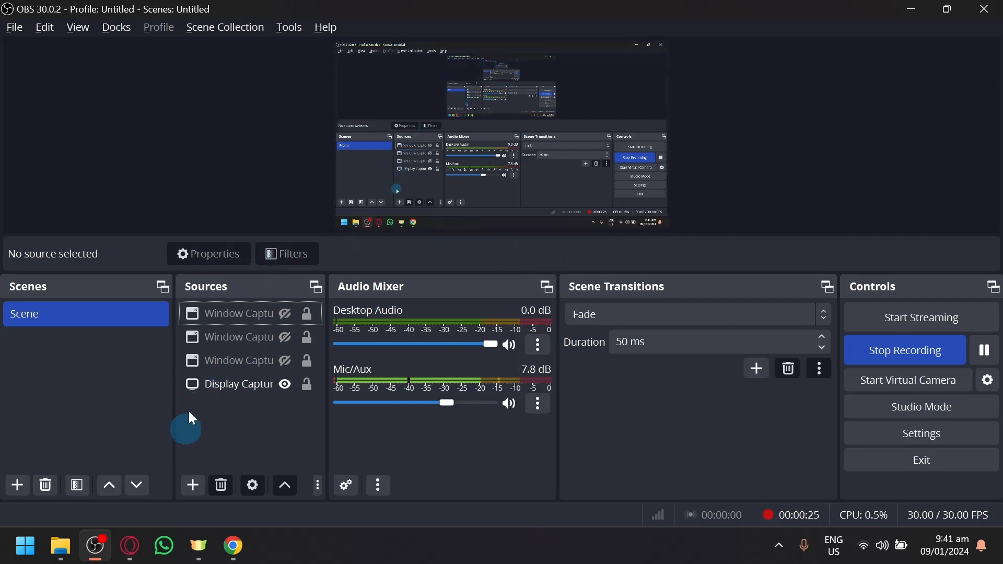
mouse_move(201, 468)
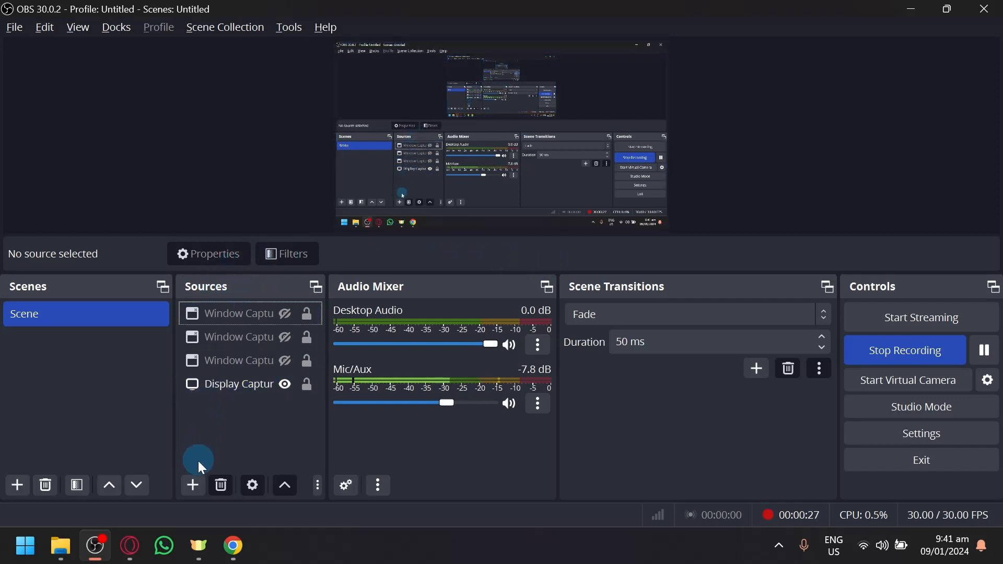
Start adding a new Video Capture Device source from the Sources add menu.
click(193, 484)
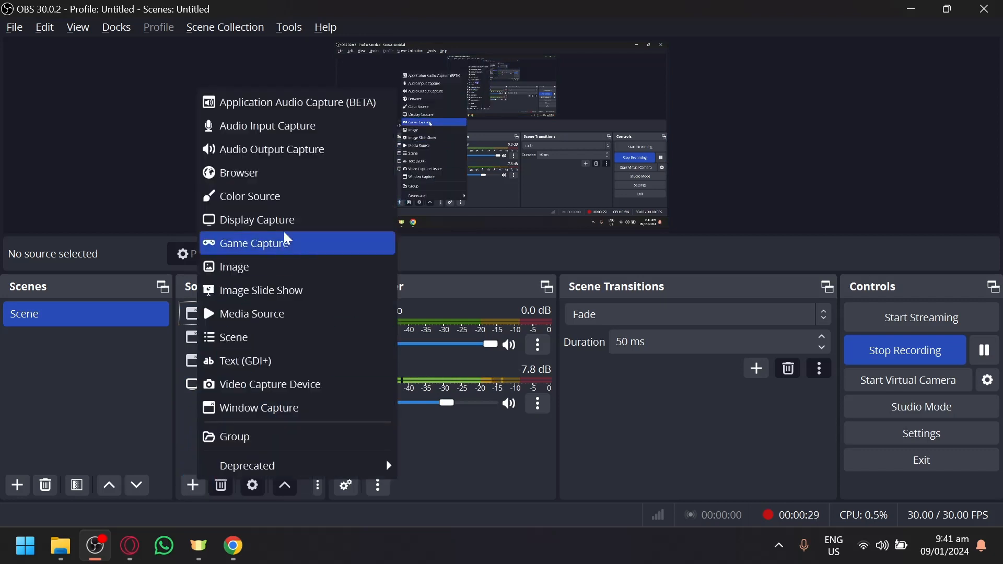
mouse_move(281, 391)
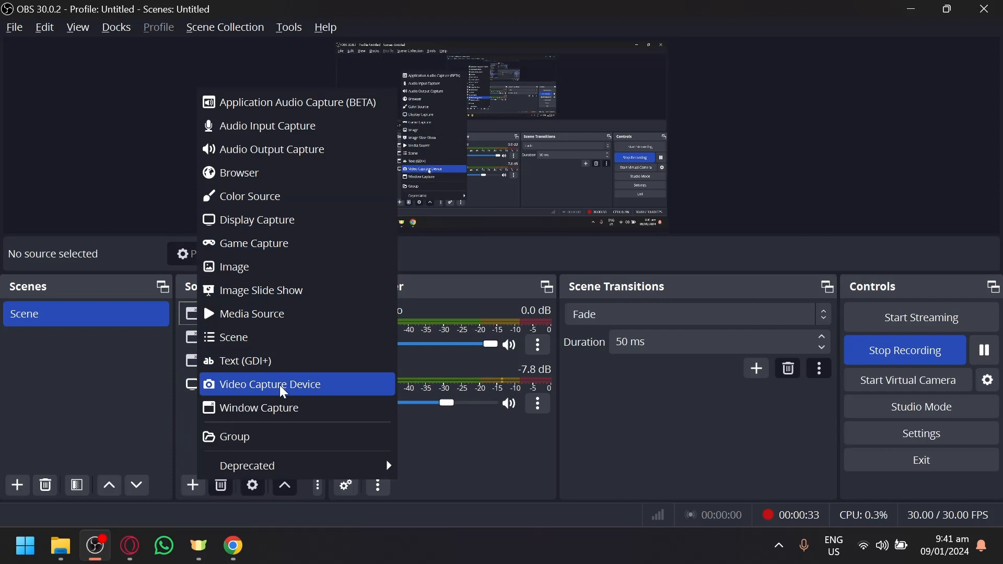
click(269, 385)
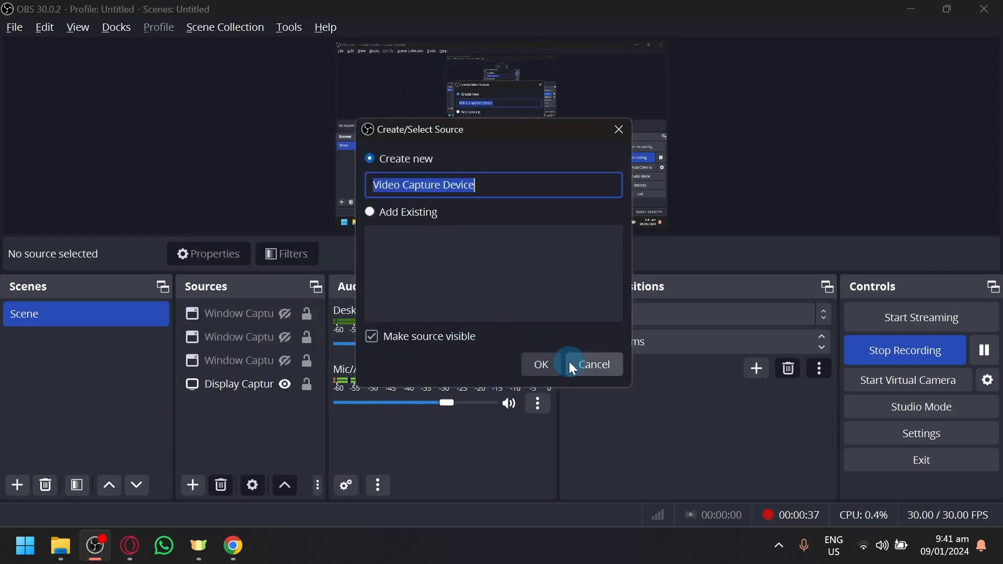
Create the Video Capture Device source and list its available devices to pick OBS Virtual Camera.
click(541, 364)
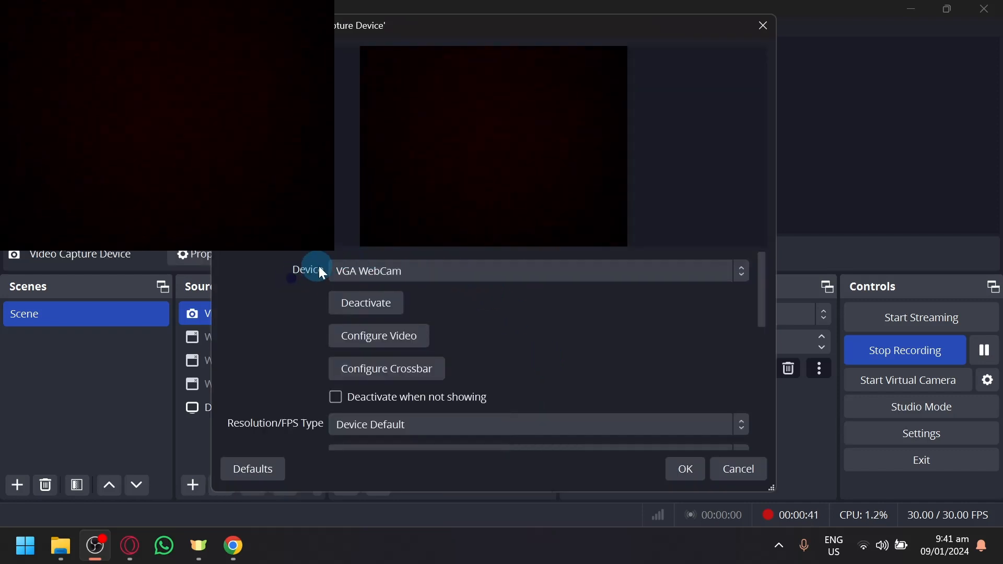
mouse_move(561, 282)
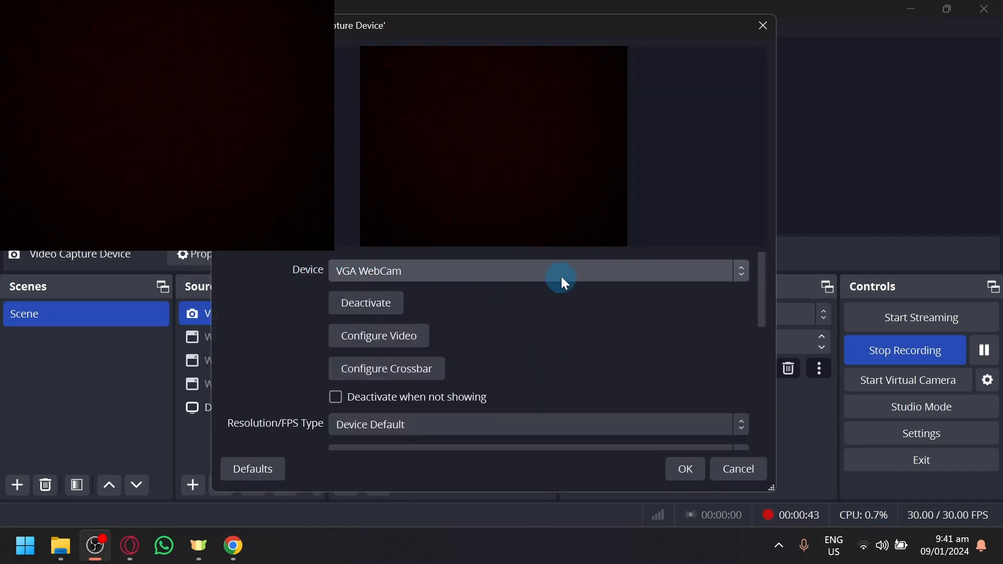
click(560, 272)
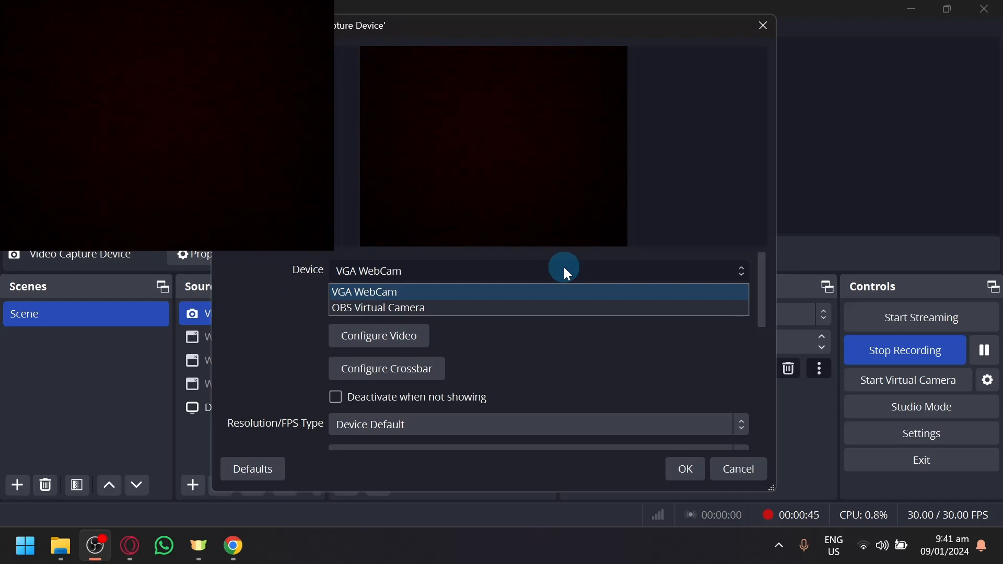
mouse_move(377, 307)
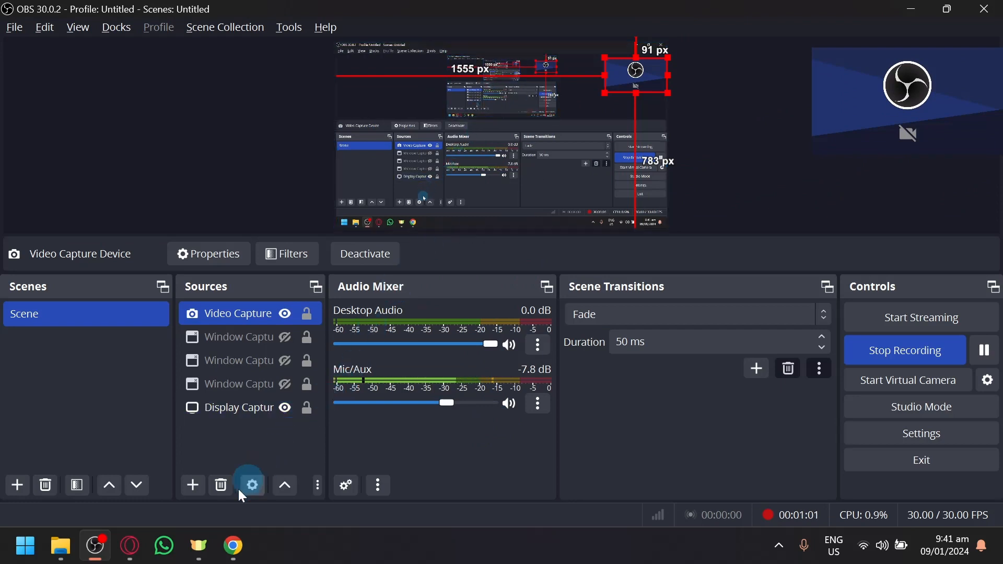
Search Chrome's settings page for 'cam' to find the camera site settings.
click(233, 545)
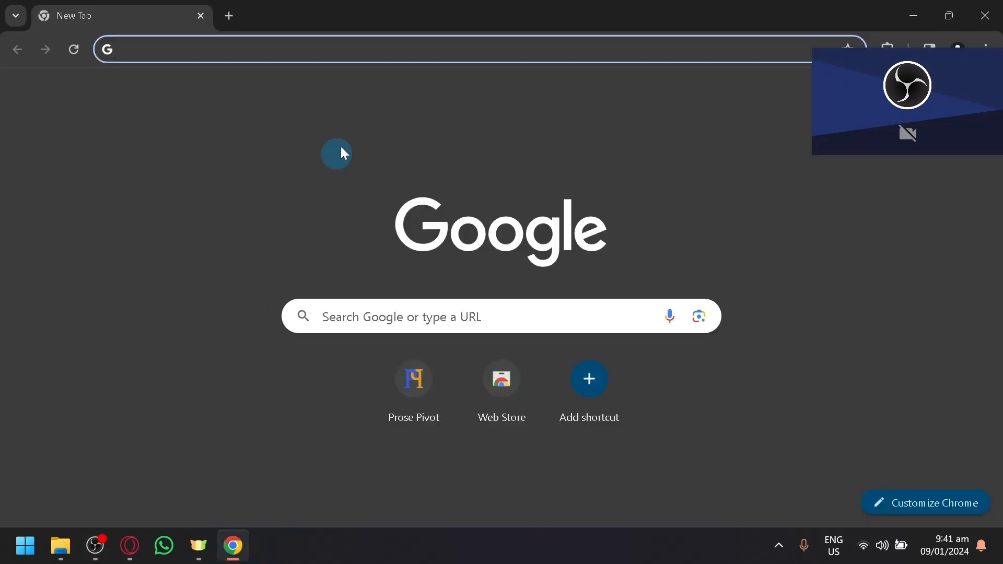
click(999, 44)
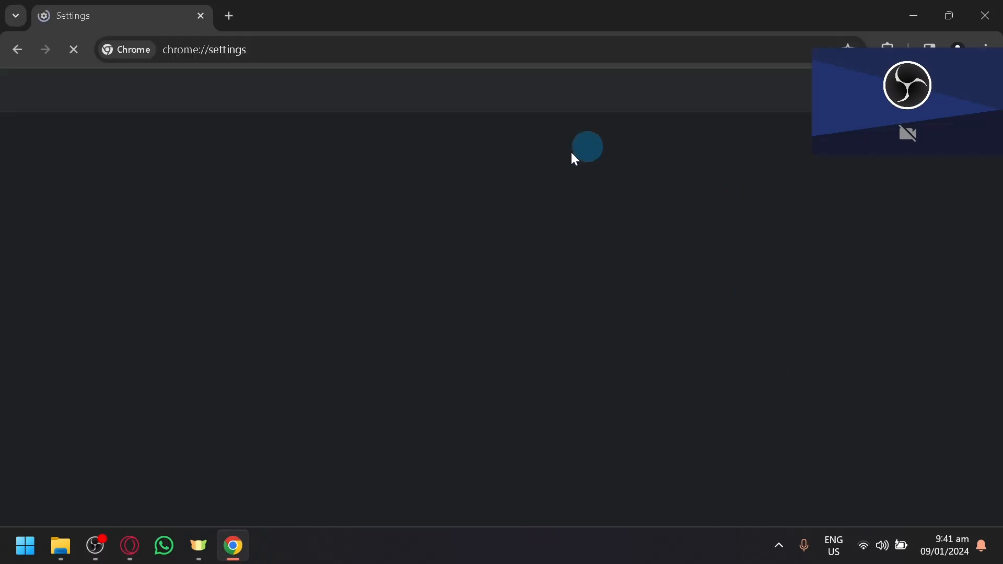
text(cam)
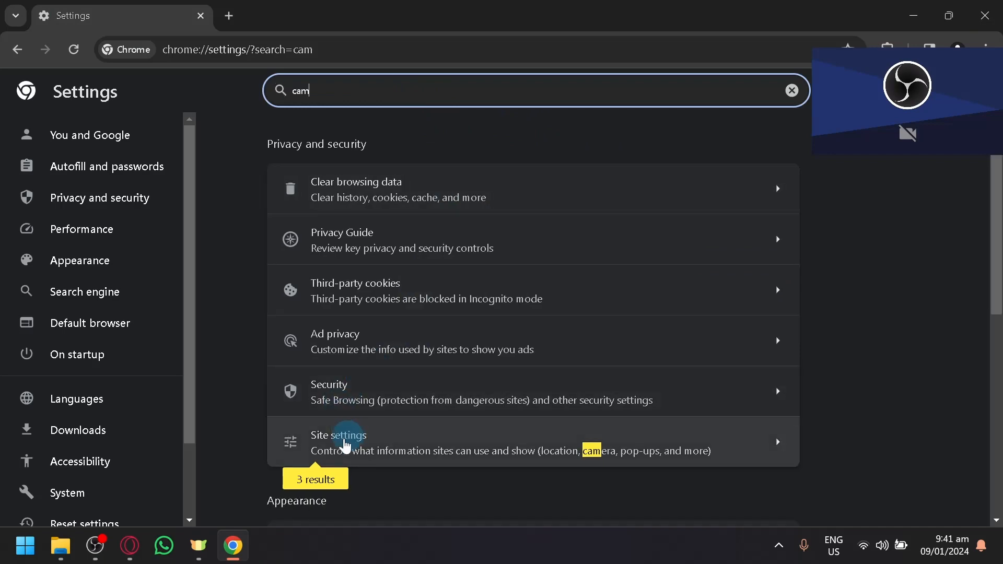
Make OBS Virtual Camera the default camera in Chrome's camera site settings.
click(345, 443)
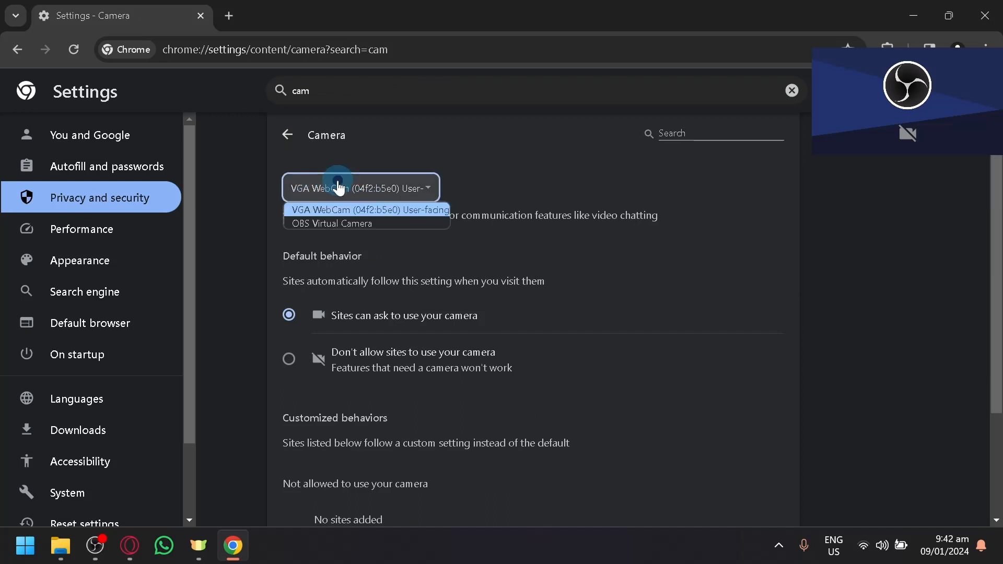
click(328, 224)
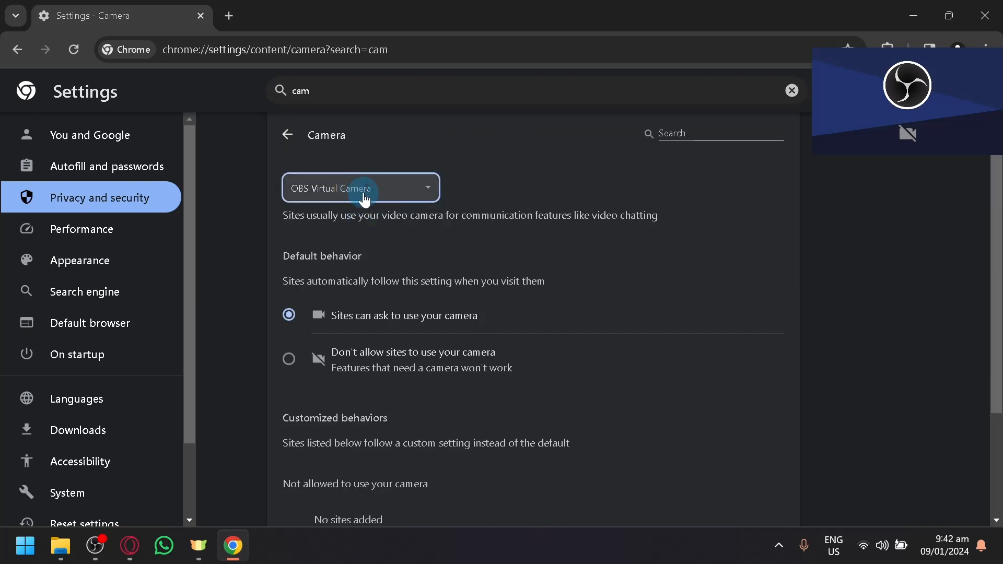